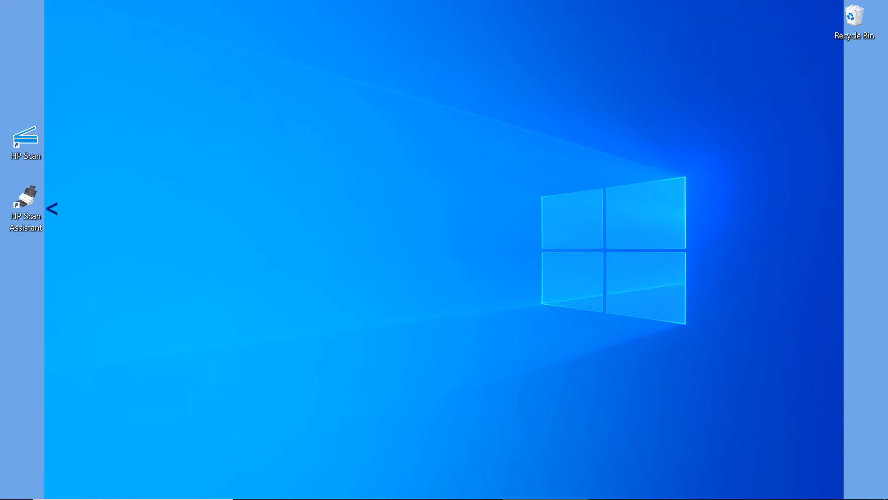
{"action": "mouse_move", "coordinate": [226, 241]}
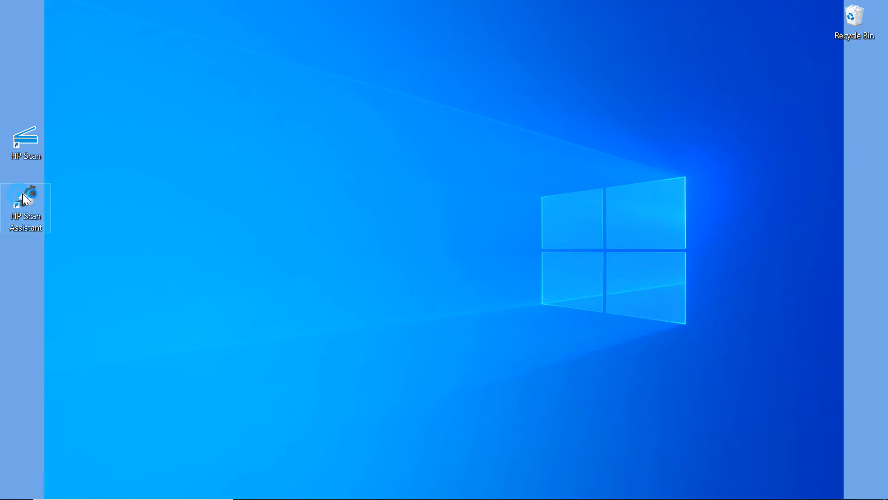
Launch HP Scanner Assistant from its desktop icon for the networked LaserJet printer
{"action": "double_click", "coordinate": [26, 201]}
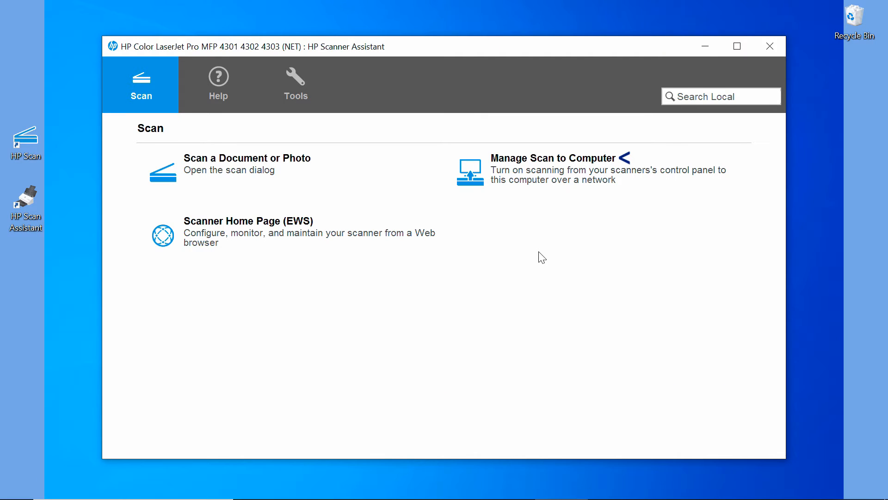
{"action": "mouse_move", "coordinate": [459, 186]}
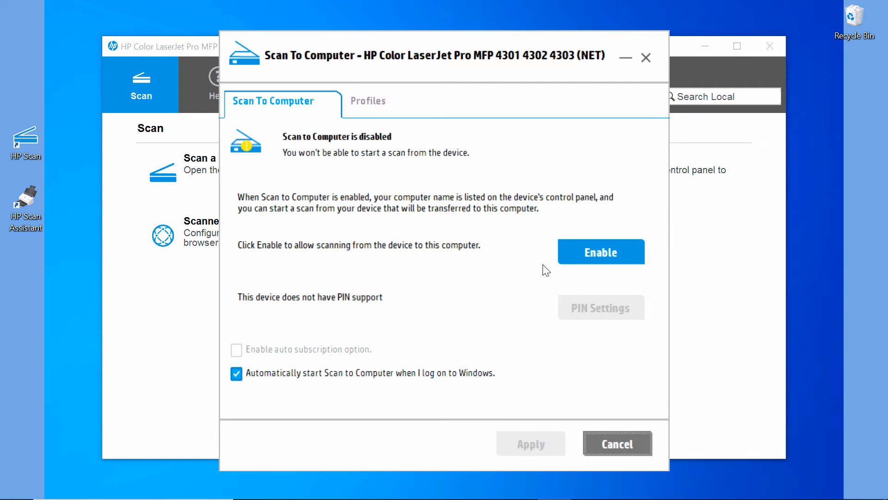
{"action": "mouse_move", "coordinate": [365, 176]}
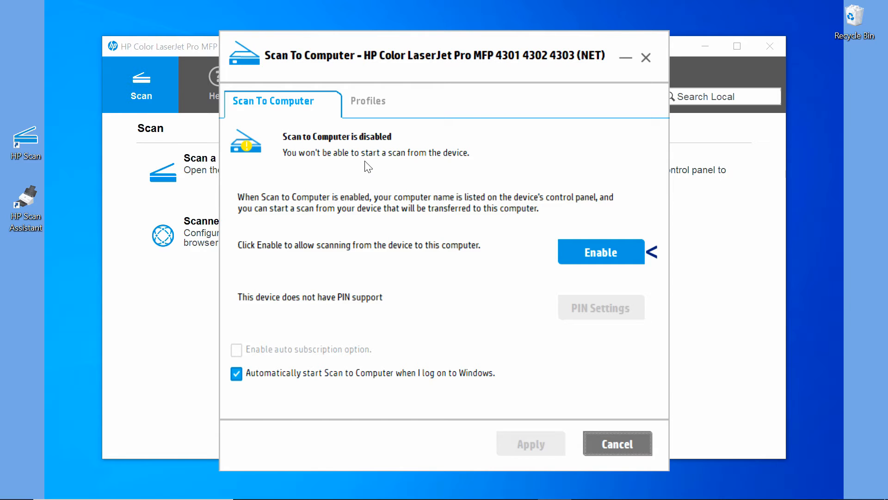
{"action": "mouse_move", "coordinate": [591, 261]}
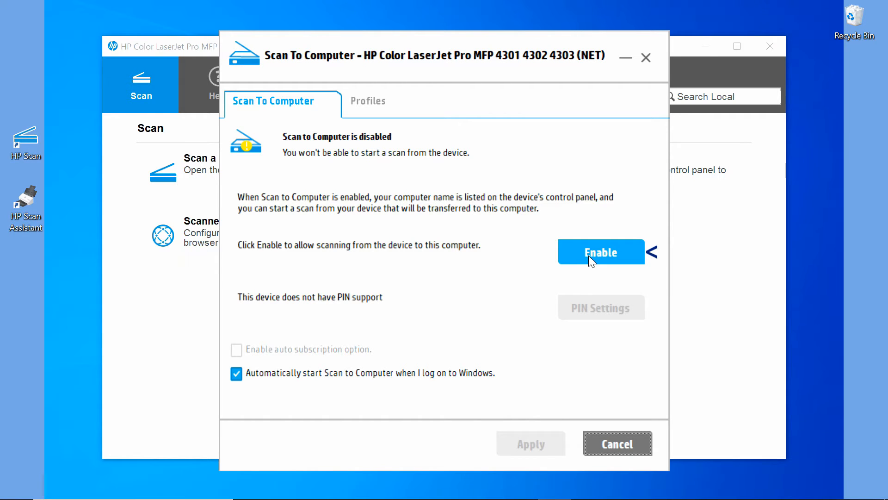
Enable Scan to Computer so this PC appears as a scan destination on the printer
{"action": "left_click", "coordinate": [602, 251]}
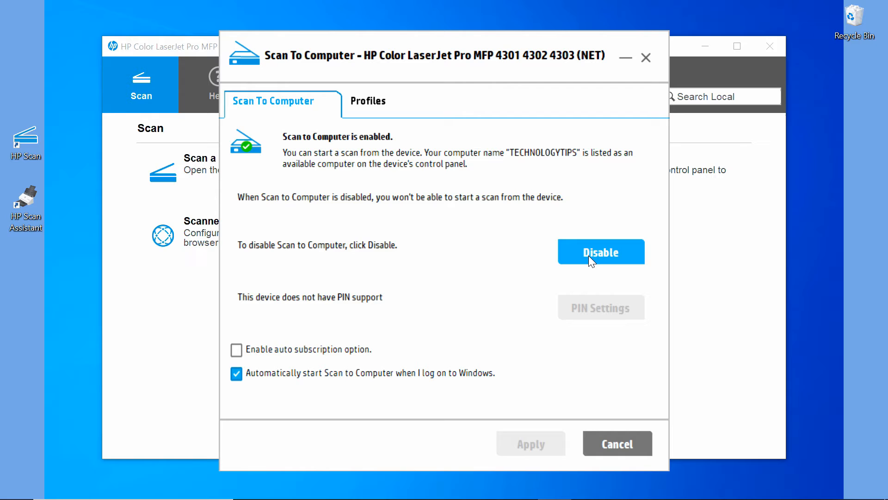
{"action": "mouse_move", "coordinate": [531, 176]}
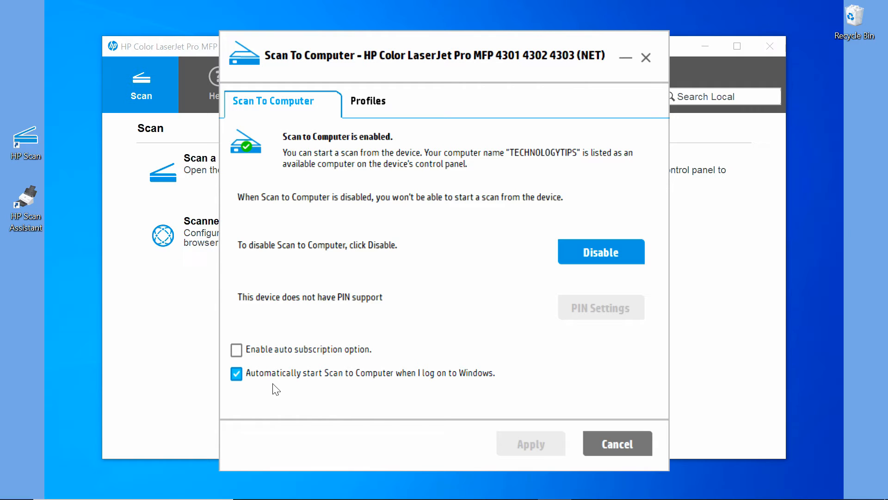
{"action": "mouse_move", "coordinate": [251, 388]}
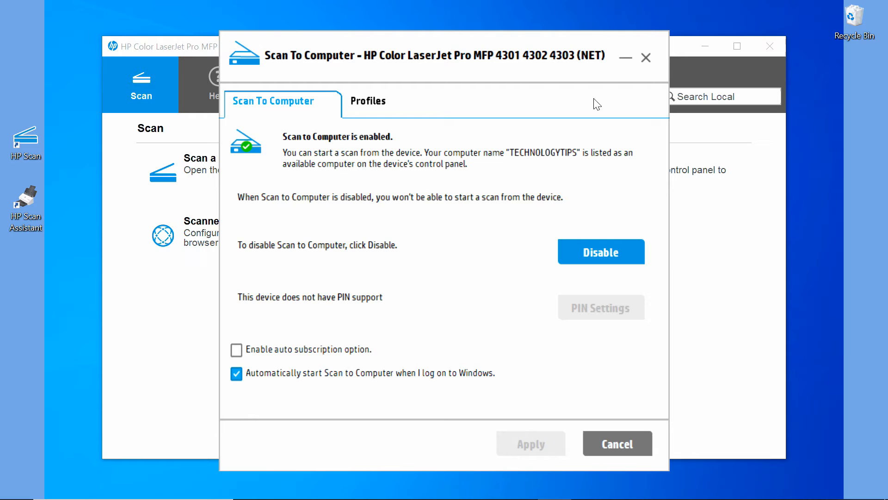
{"action": "mouse_move", "coordinate": [646, 57]}
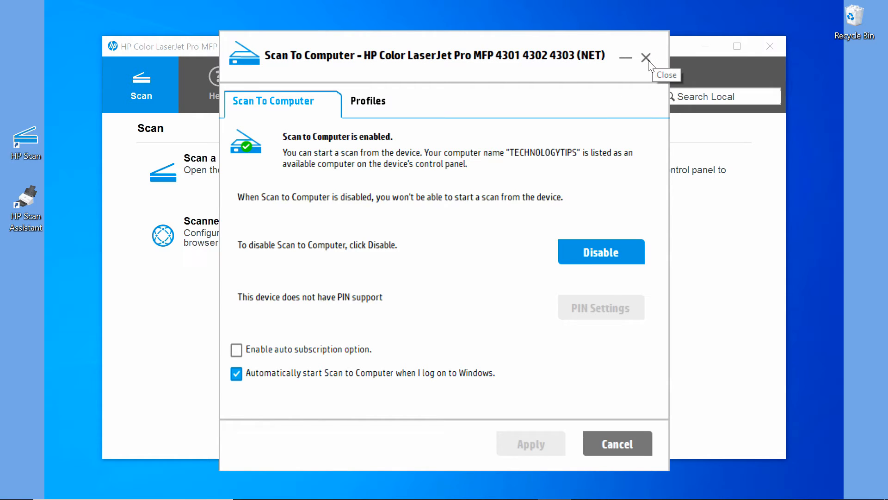
Dismiss the Scan To Computer settings and send a Save as PDF scan from the printer panel
{"action": "left_click", "coordinate": [645, 57]}
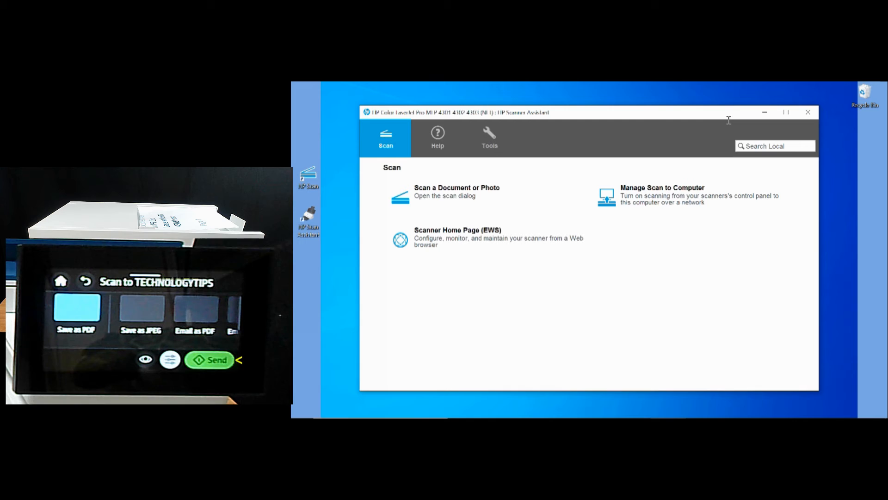
{"action": "left_click", "coordinate": [209, 359]}
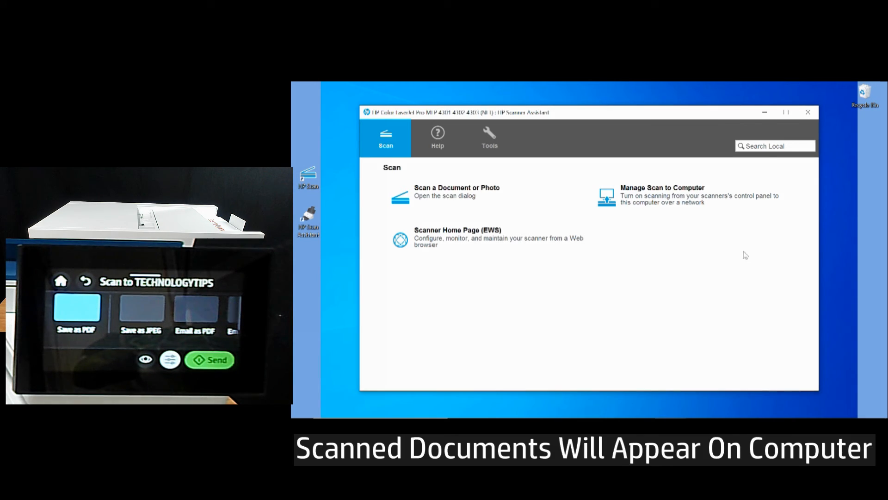
{"action": "mouse_move", "coordinate": [748, 253]}
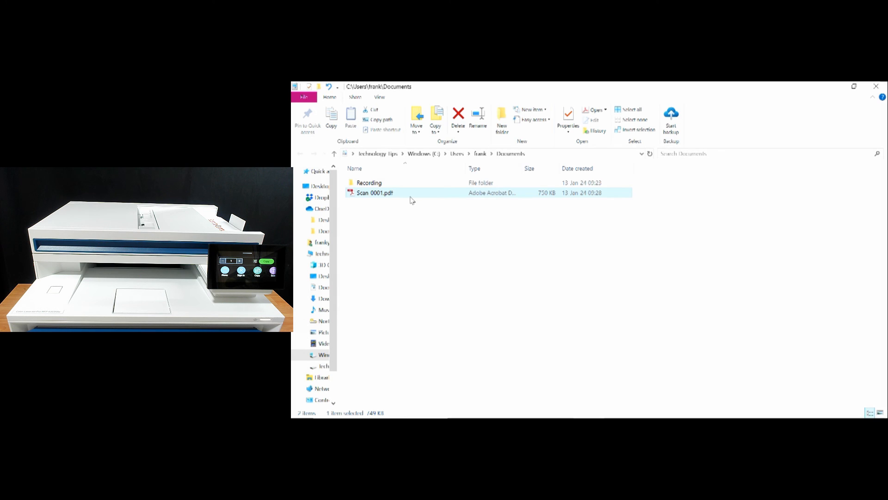
View Scan 0001.pdf in Acrobat, paging through all four scanned pages and back to page 1
{"action": "double_click", "coordinate": [372, 192]}
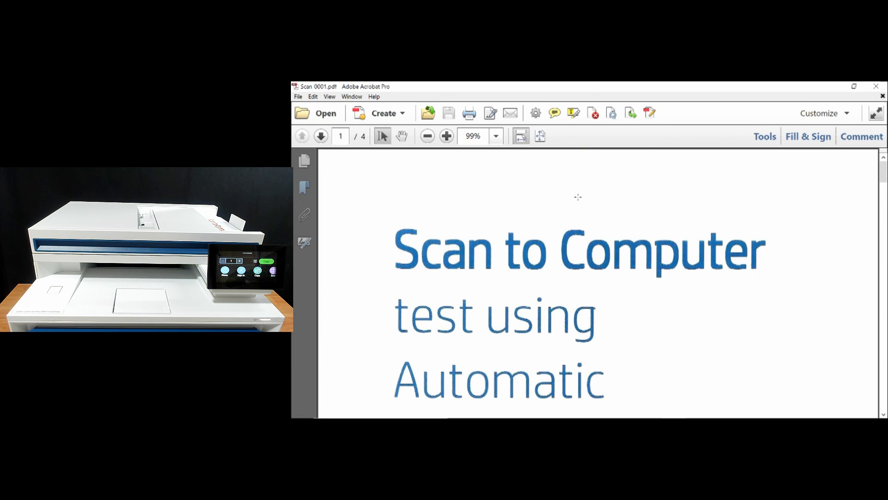
{"action": "scroll", "scroll_direction": "down", "scroll_amount": 3}
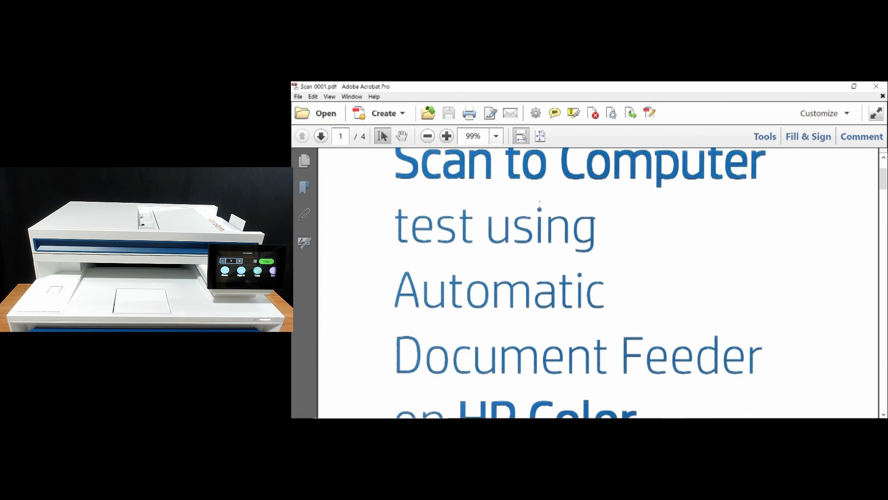
{"action": "scroll", "scroll_direction": "down", "scroll_amount": 3}
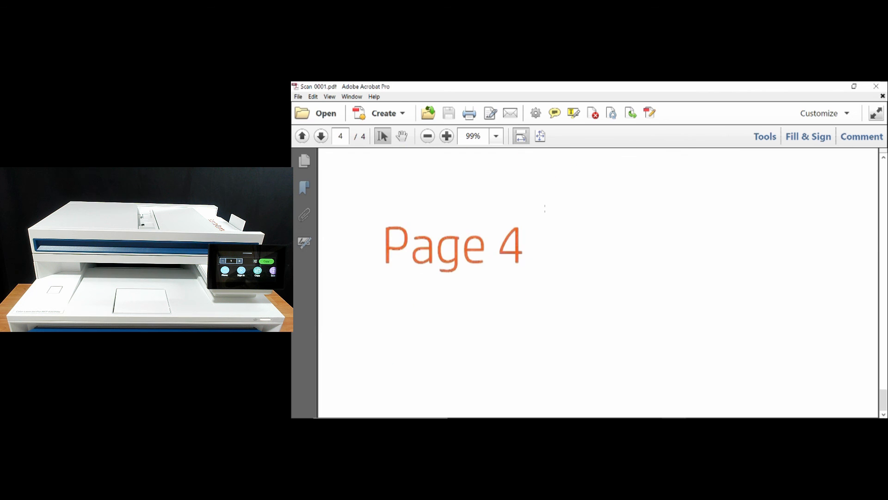
{"action": "scroll", "scroll_direction": "down", "scroll_amount": 3}
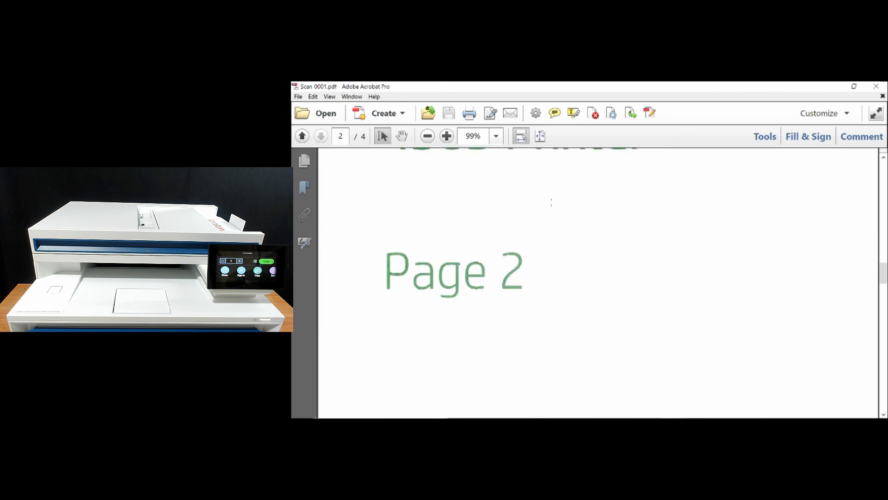
{"action": "left_click", "coordinate": [301, 136]}
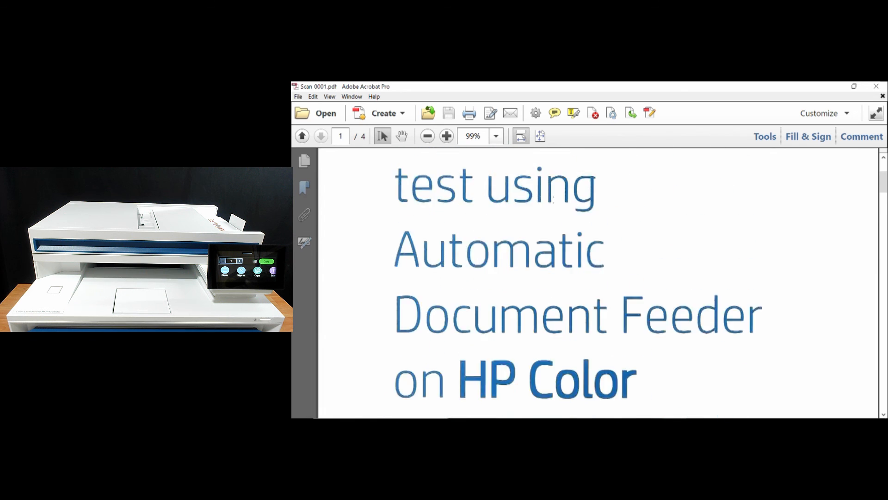
{"action": "scroll", "scroll_direction": "up", "scroll_amount": 3}
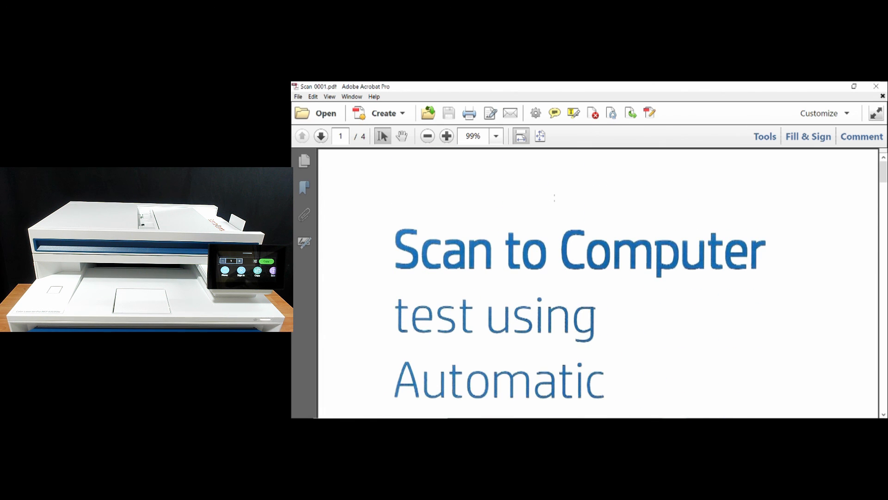
{"action": "mouse_move", "coordinate": [555, 198]}
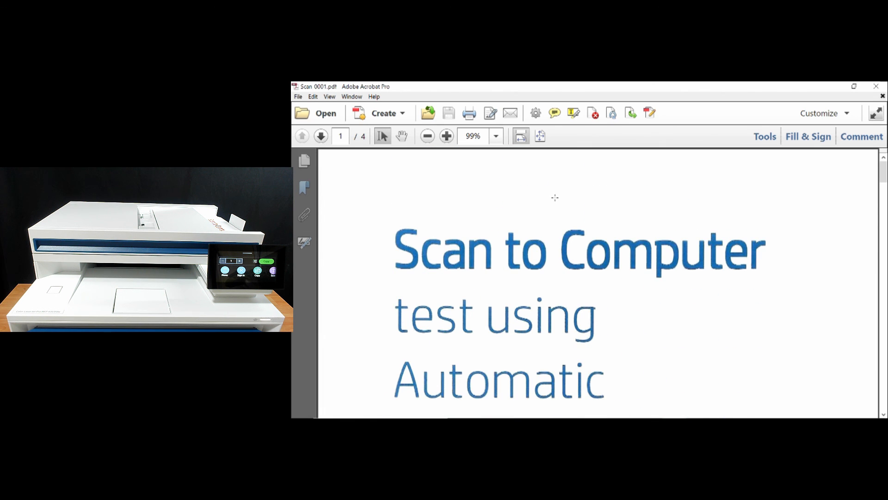